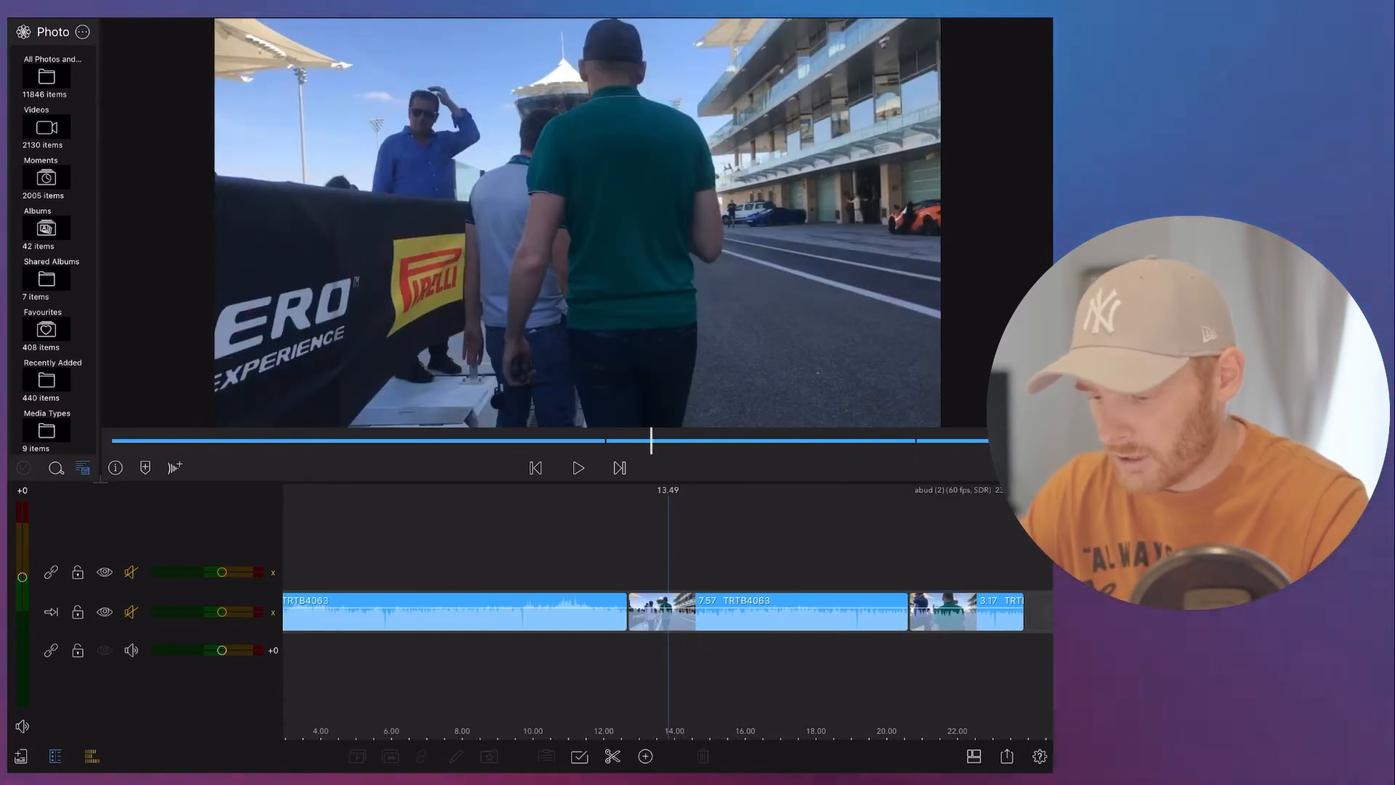
- Open the top-layer track-street clip in the Colour & Effects editor on the Blur presets
click(767, 611)
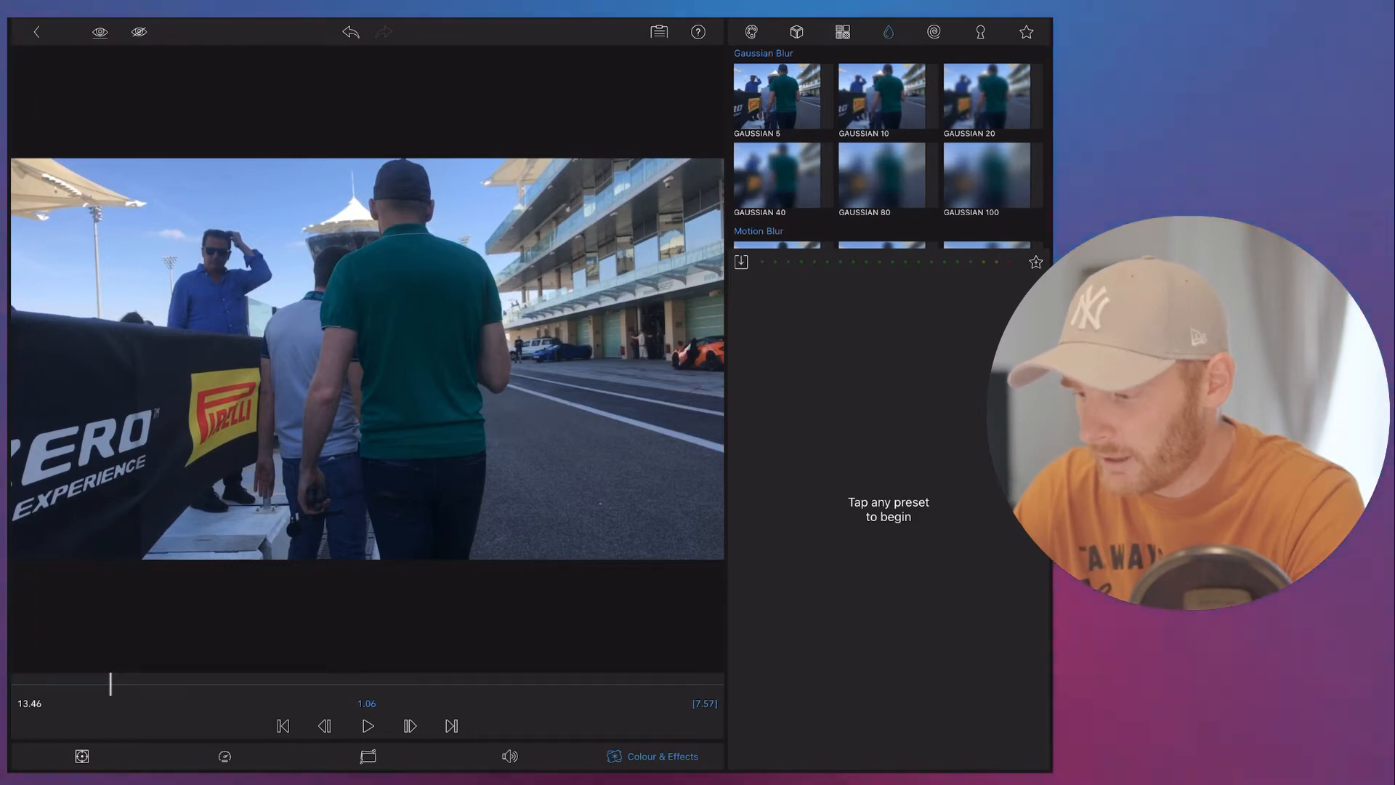
- Apply the Gaussian 10 blur to the clip and show its Frame & Fit settings
click(880, 98)
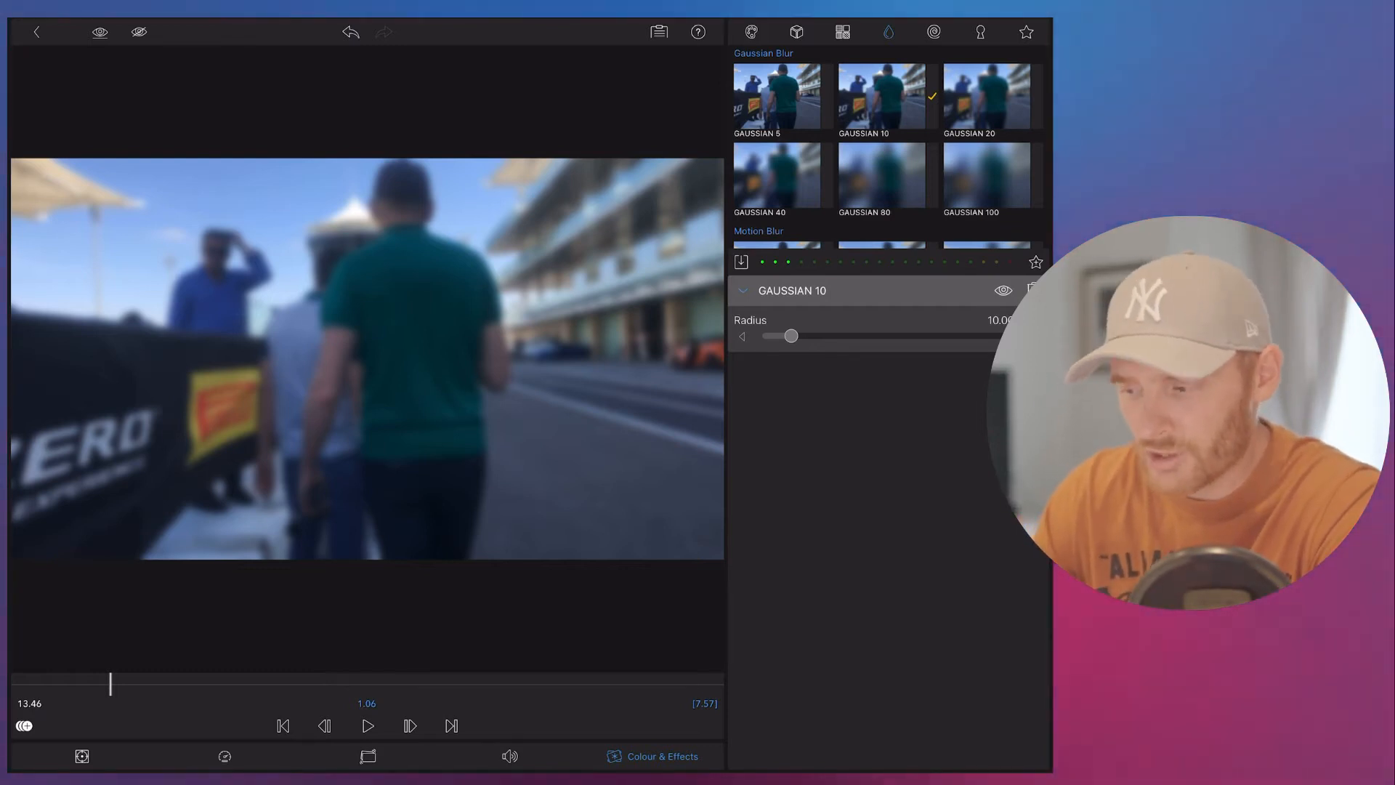
click(81, 756)
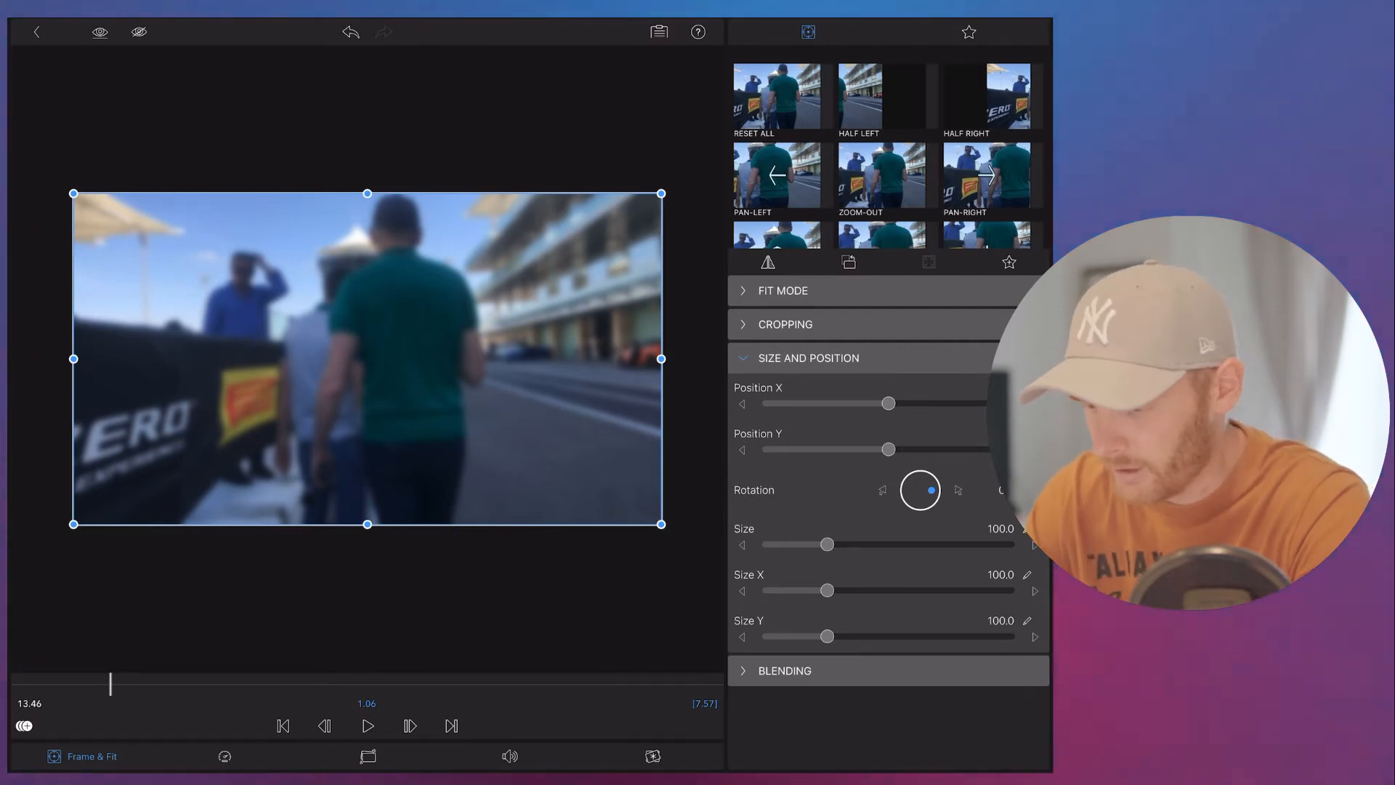
- Crop the blurred layer to a small patch over the blue-shirted man's face
click(786, 324)
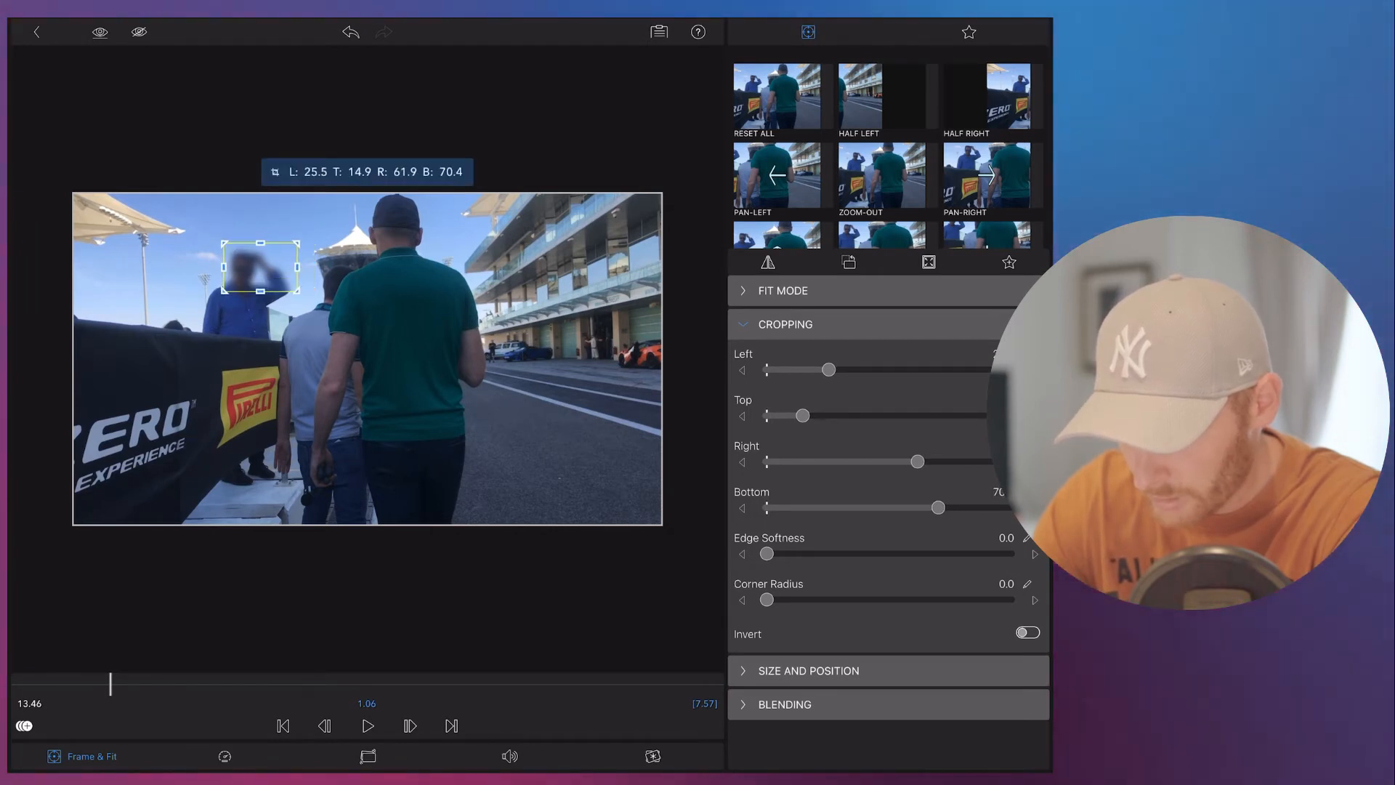
drag(917, 462, 931, 462)
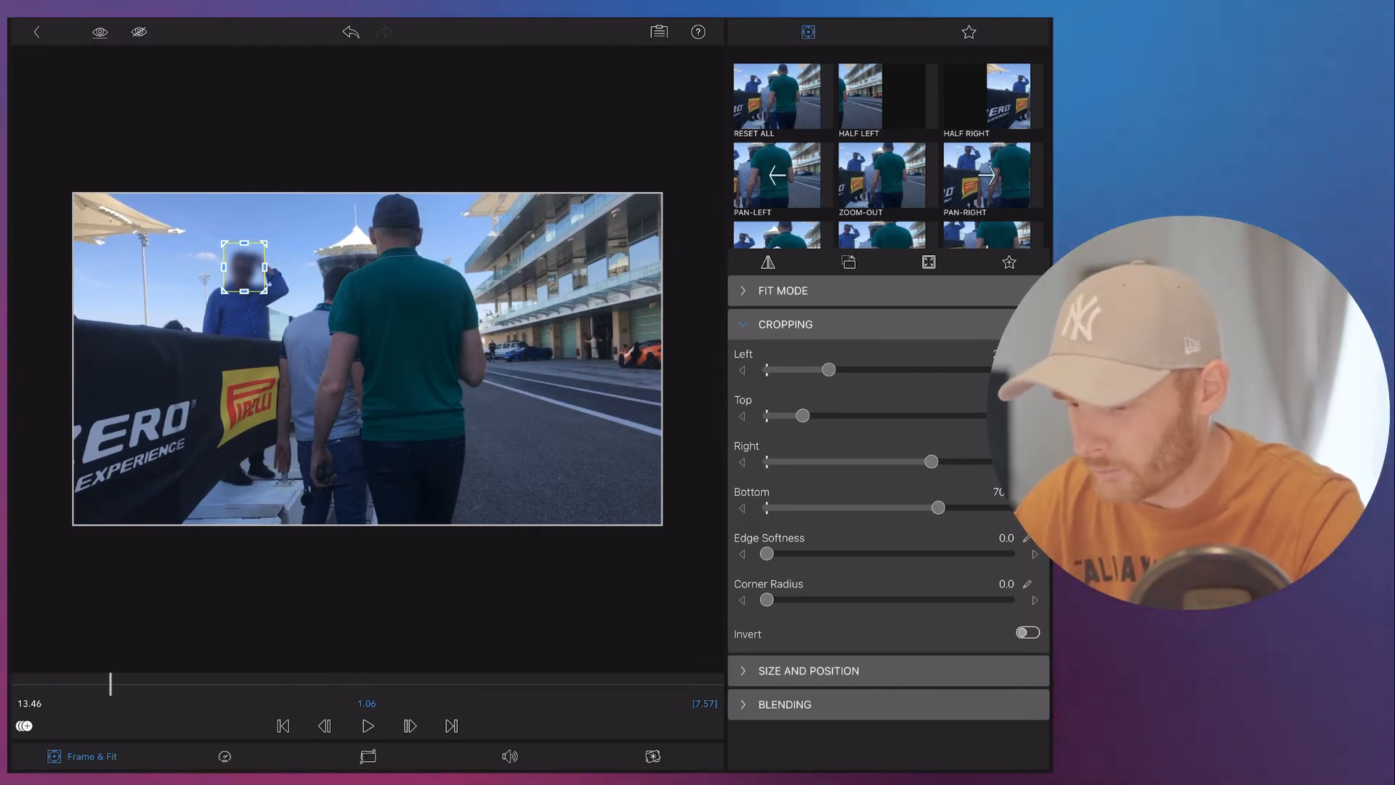
drag(767, 554, 778, 553)
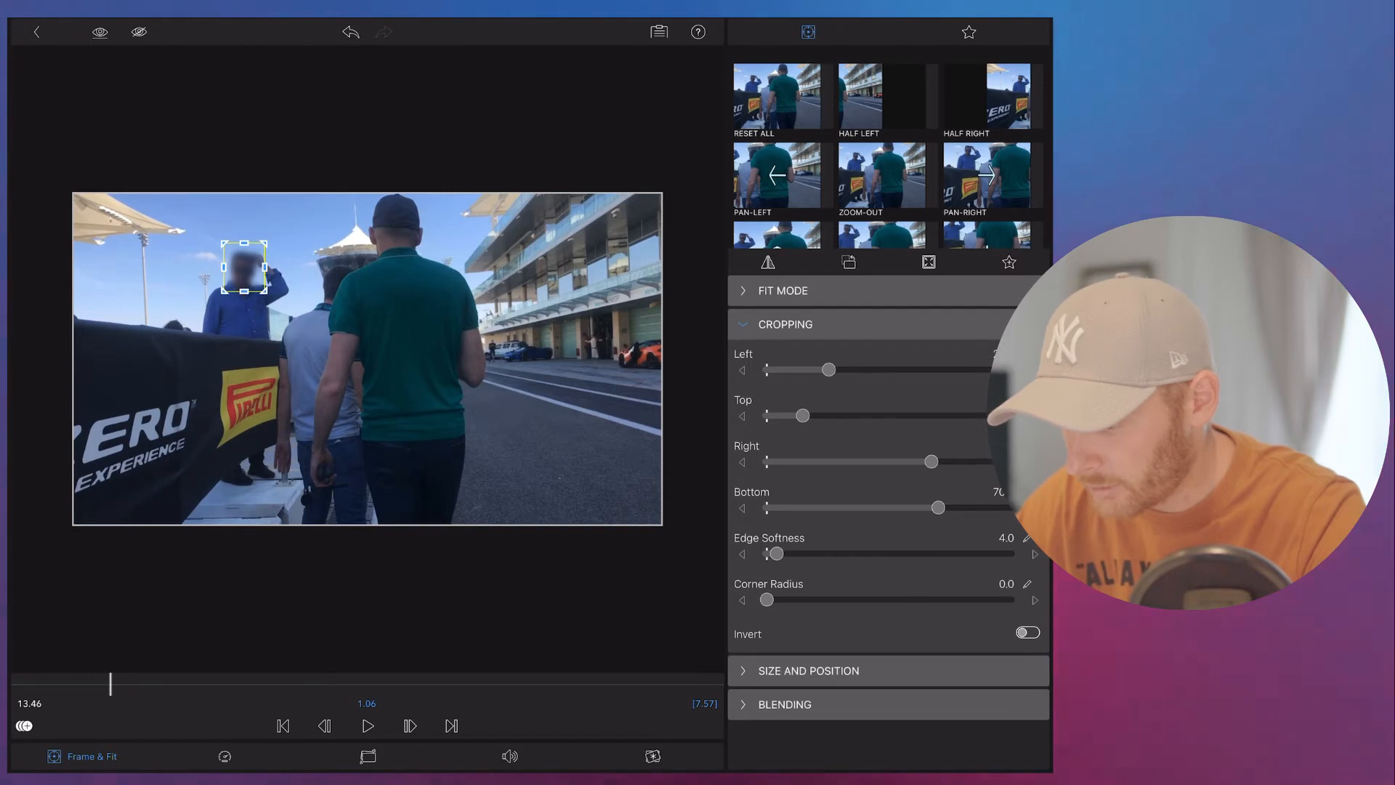
- Set edge softness to about 4 and corner radius to about 7.4
drag(767, 598, 774, 599)
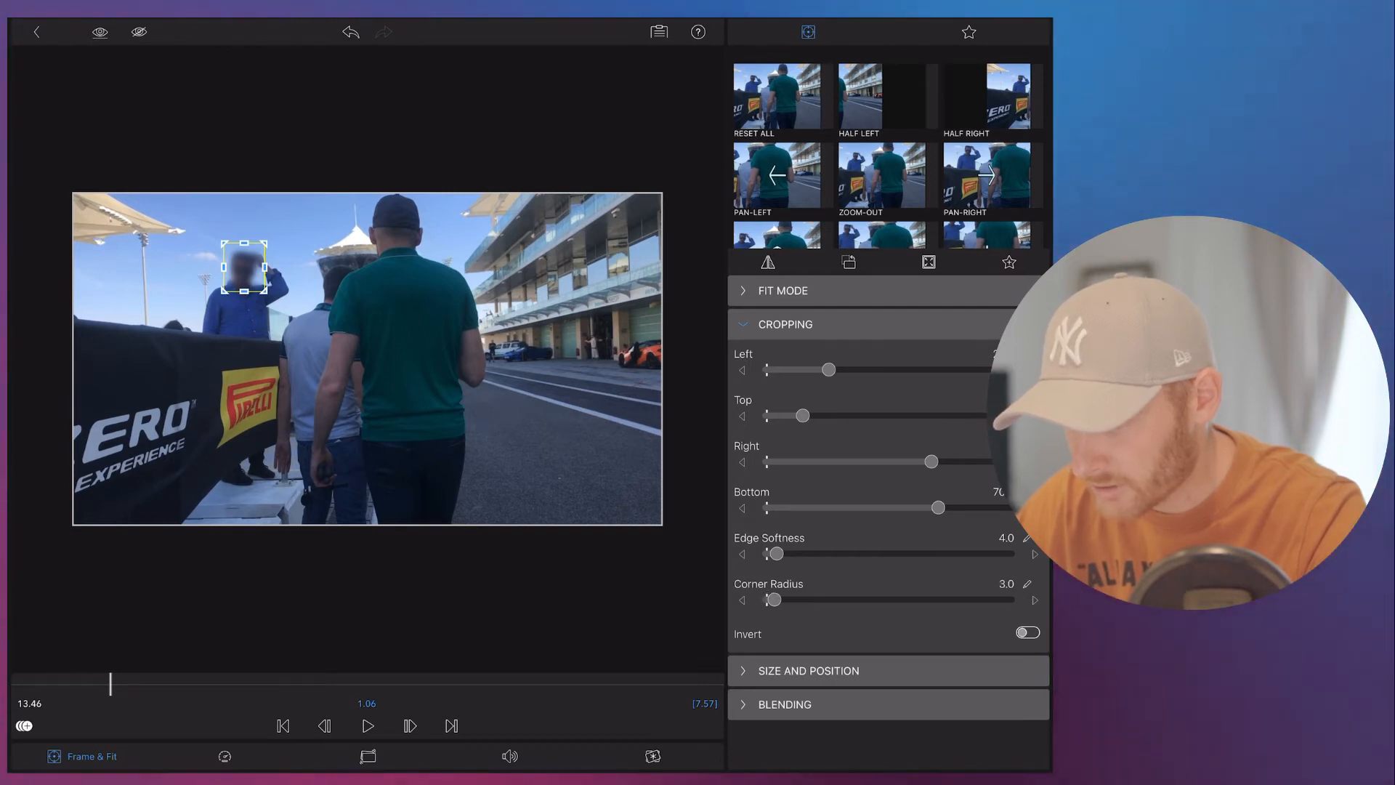
drag(773, 598, 781, 598)
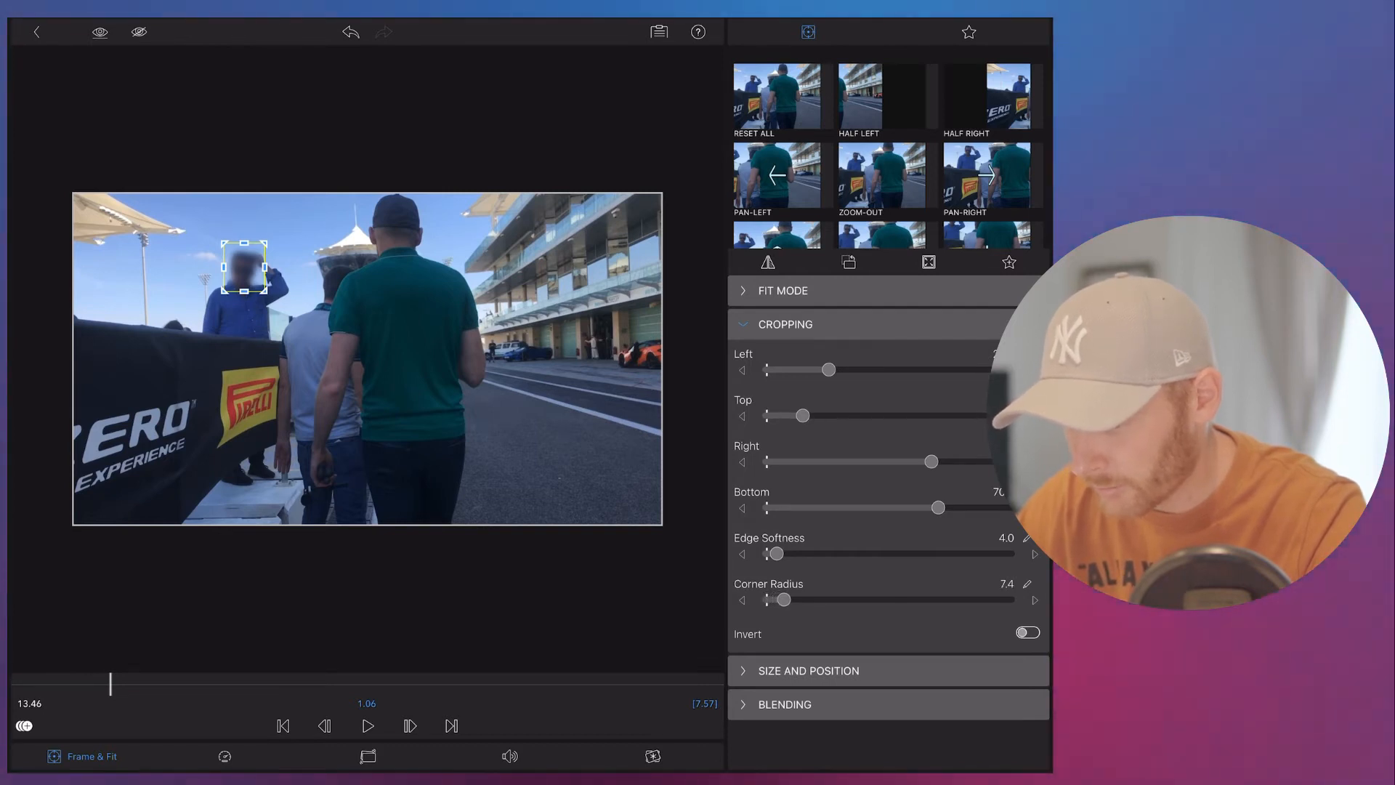
drag(783, 599, 788, 599)
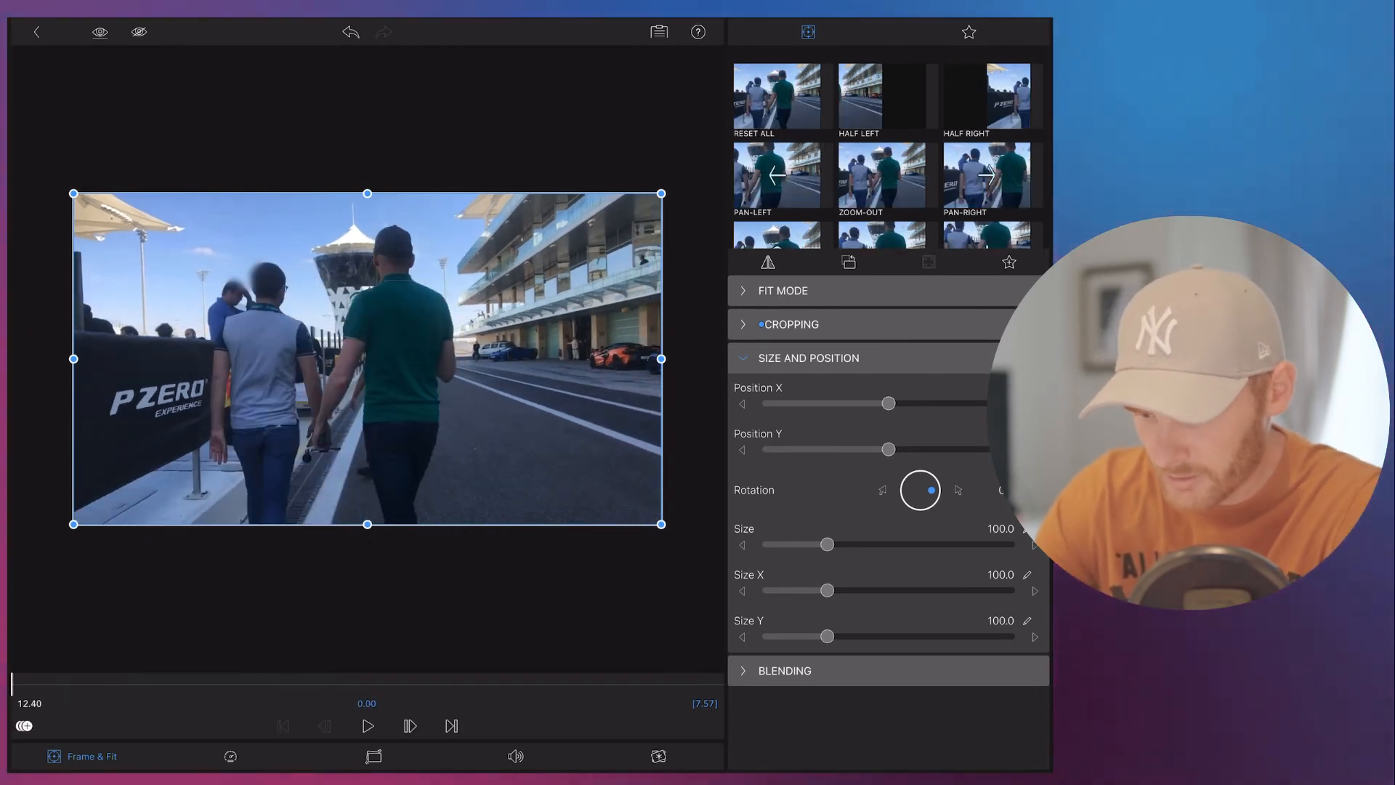
- Keyframe the face patch's position to follow the moving man's face
click(792, 324)
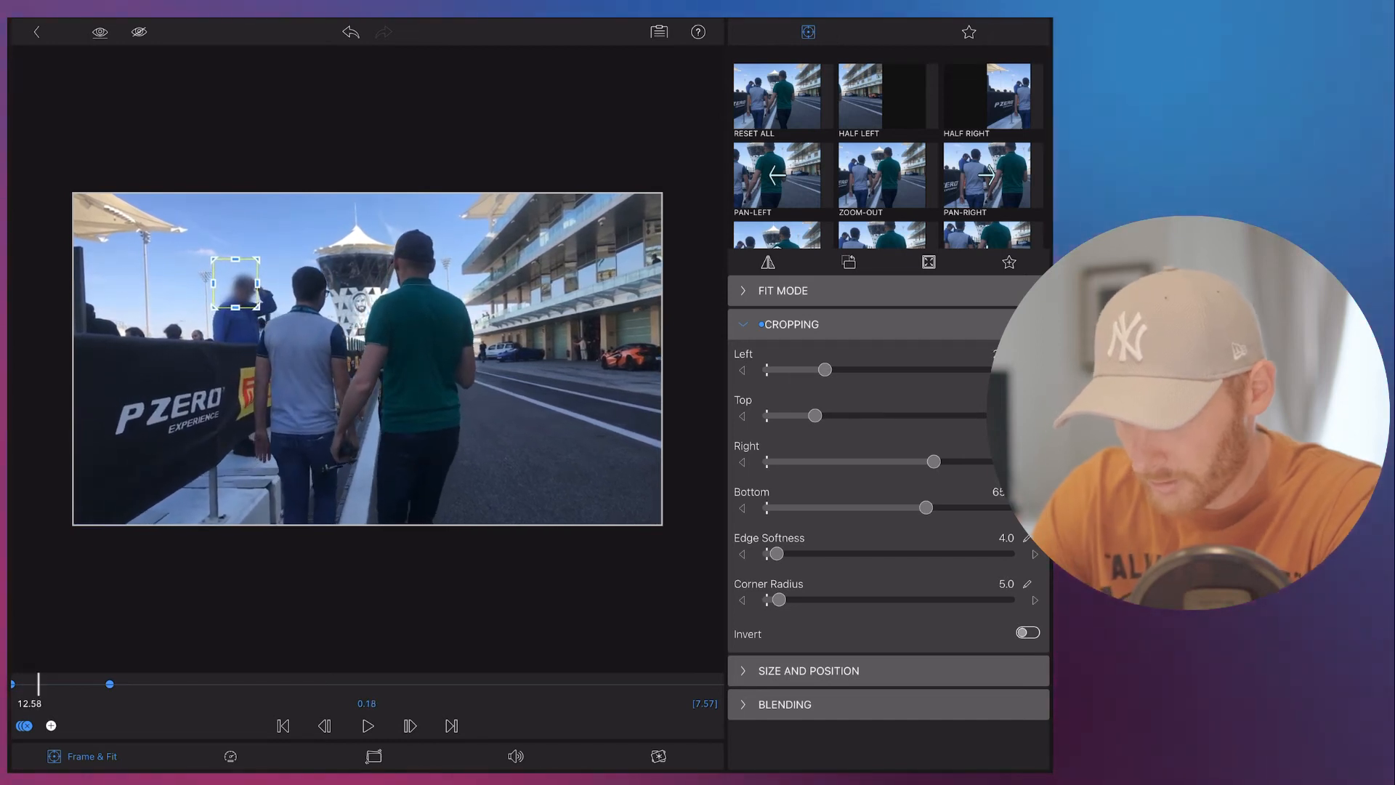
drag(237, 283, 244, 293)
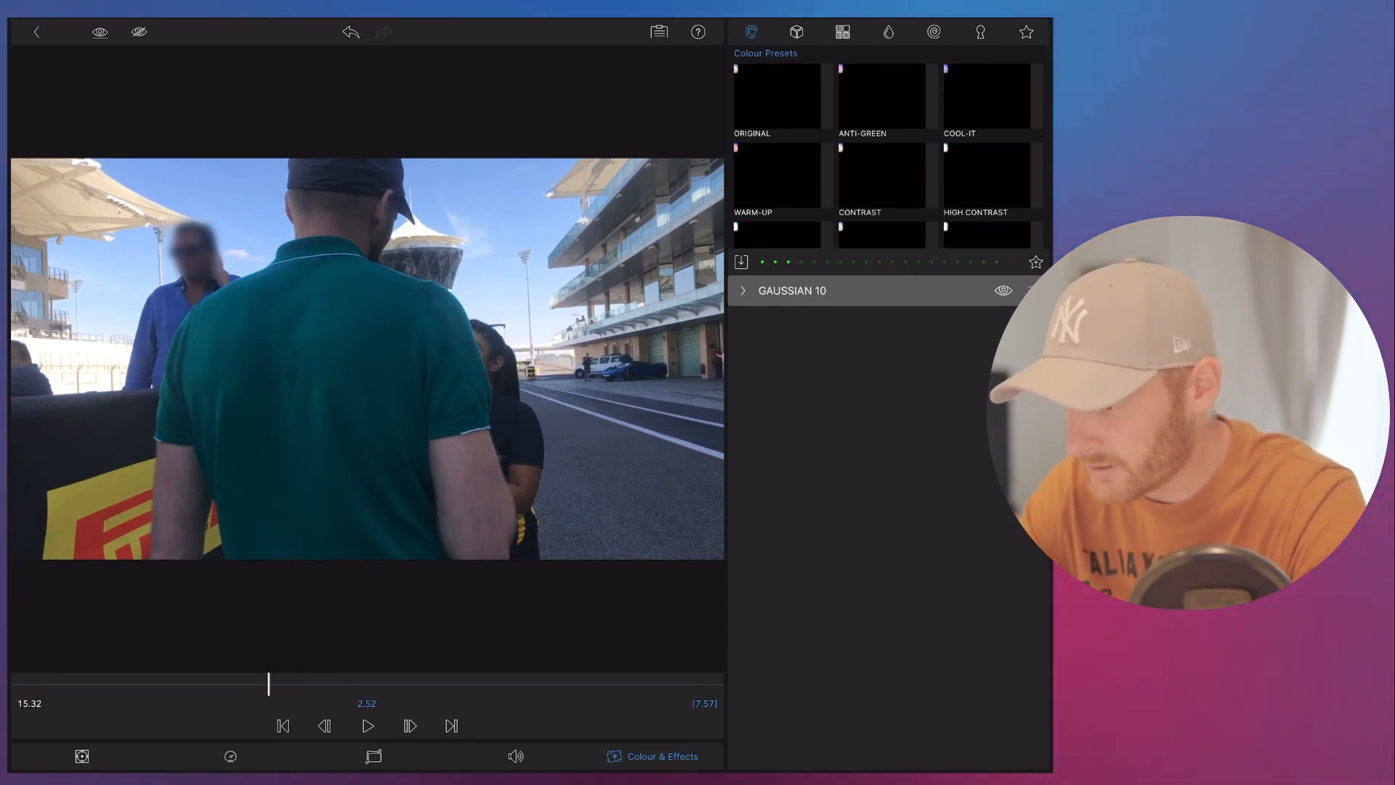
- Add the Pixelate 1 effect from Stylize on top of Gaussian 10
click(933, 32)
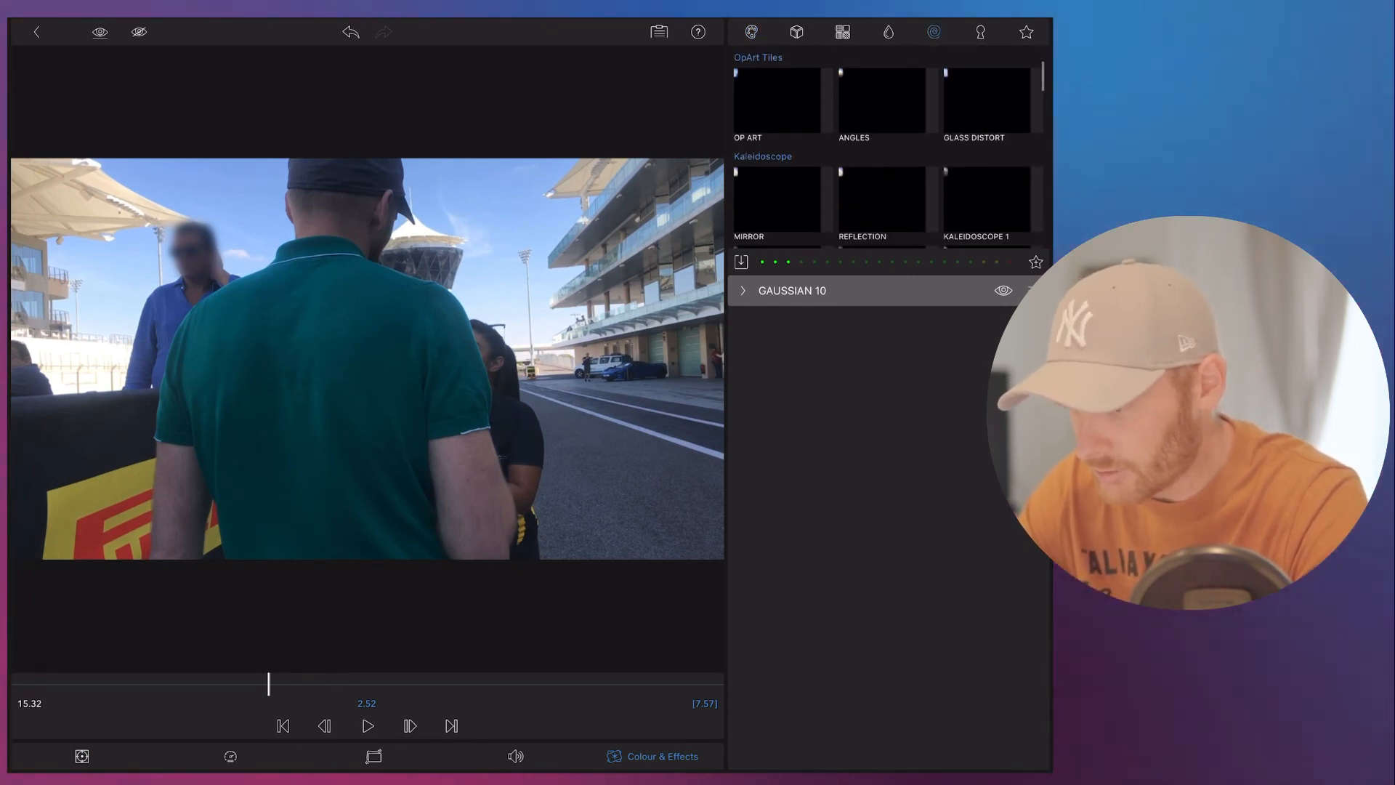
scroll(down, 3)
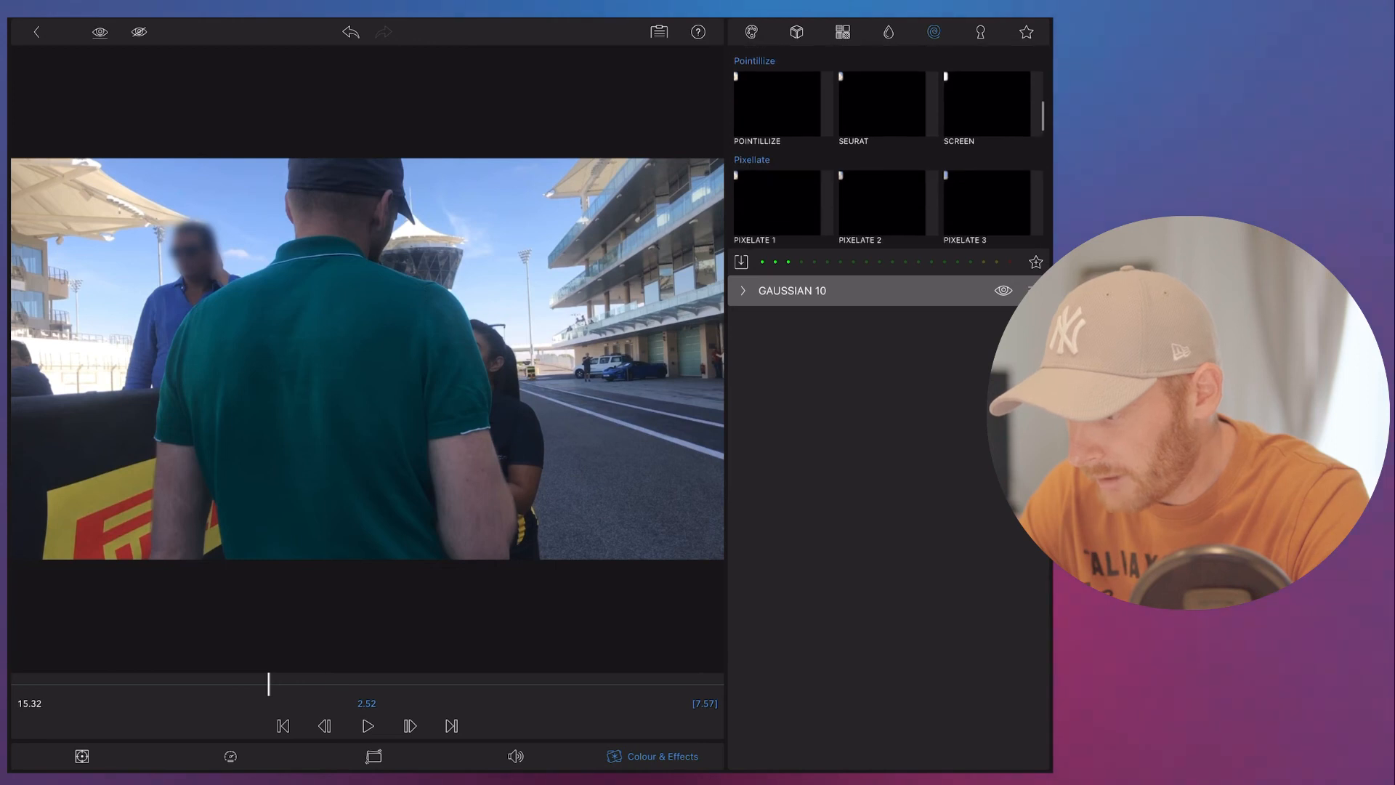
scroll(down, 3)
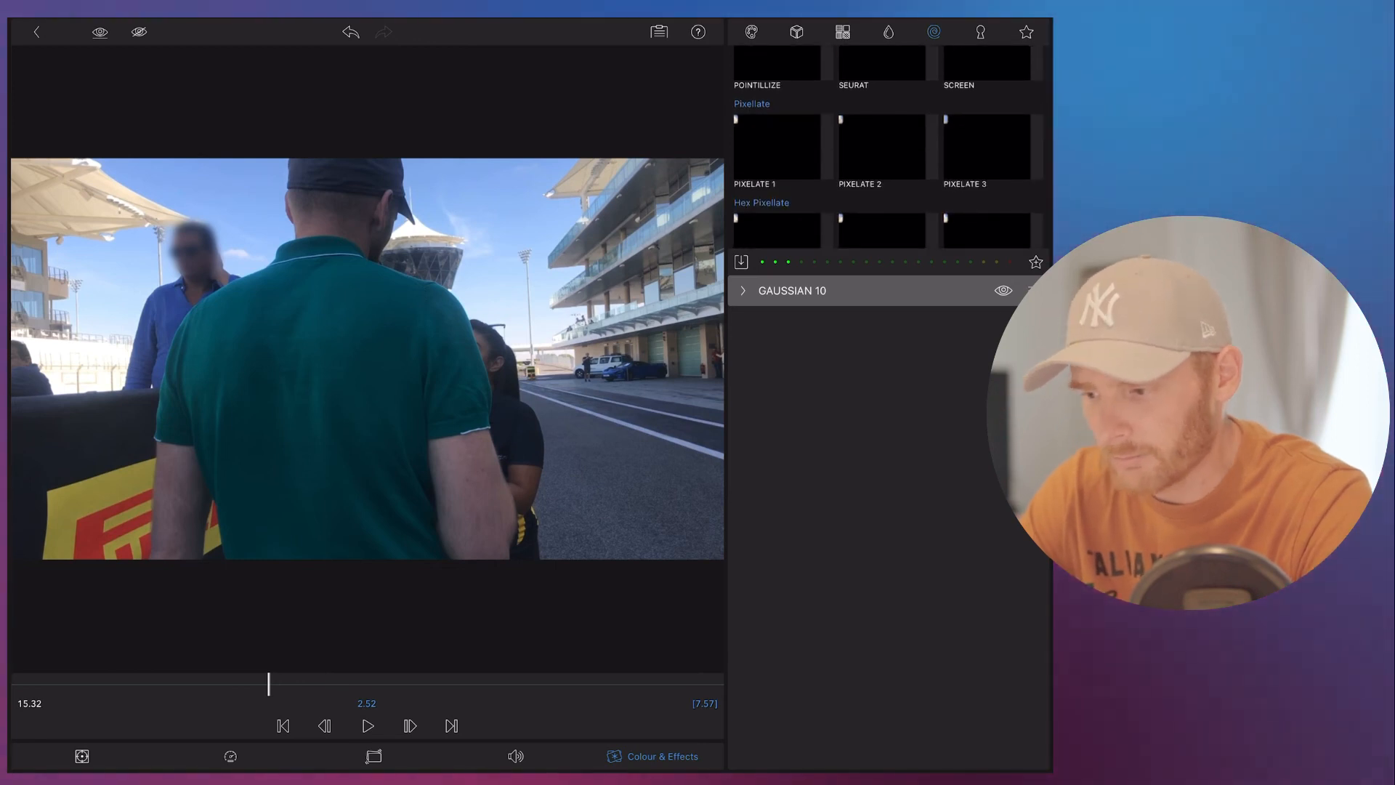
click(776, 147)
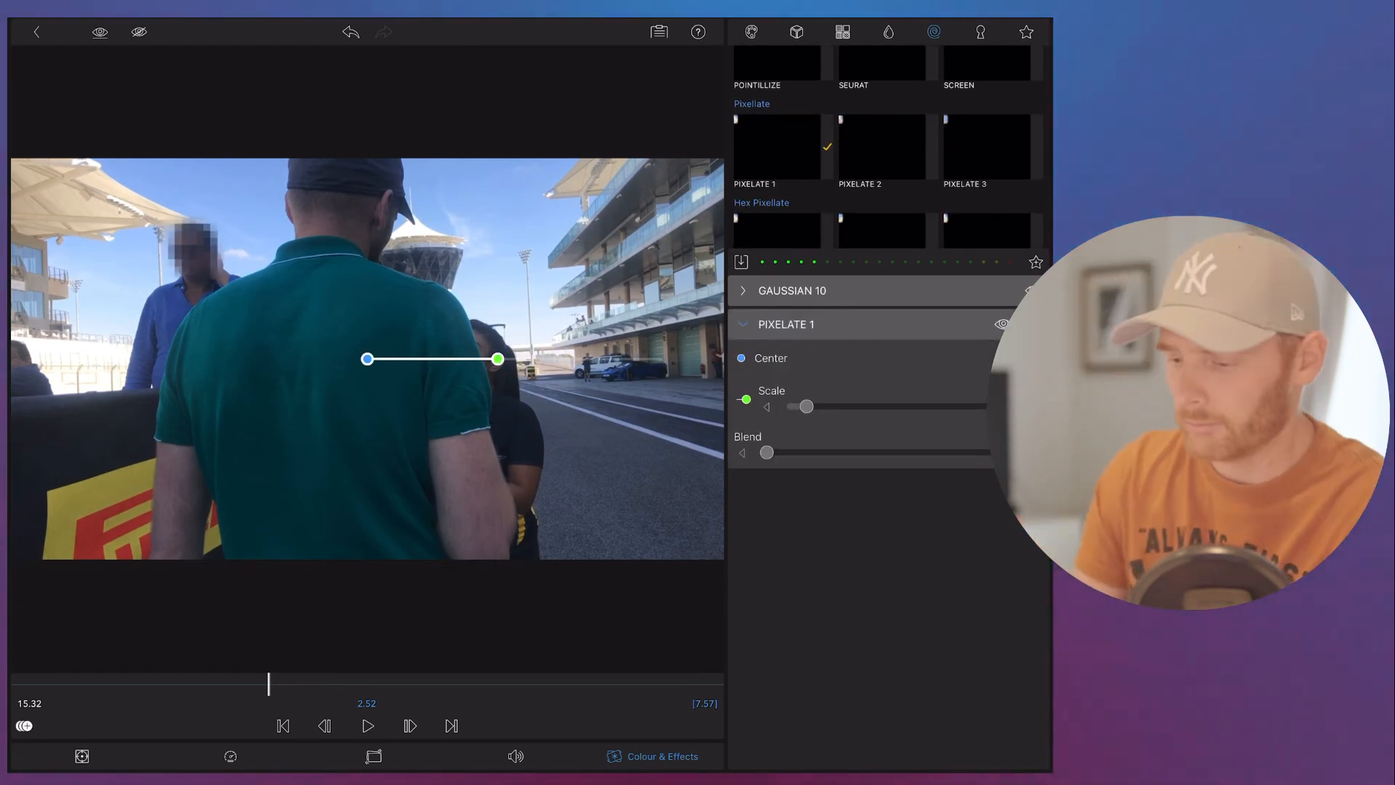